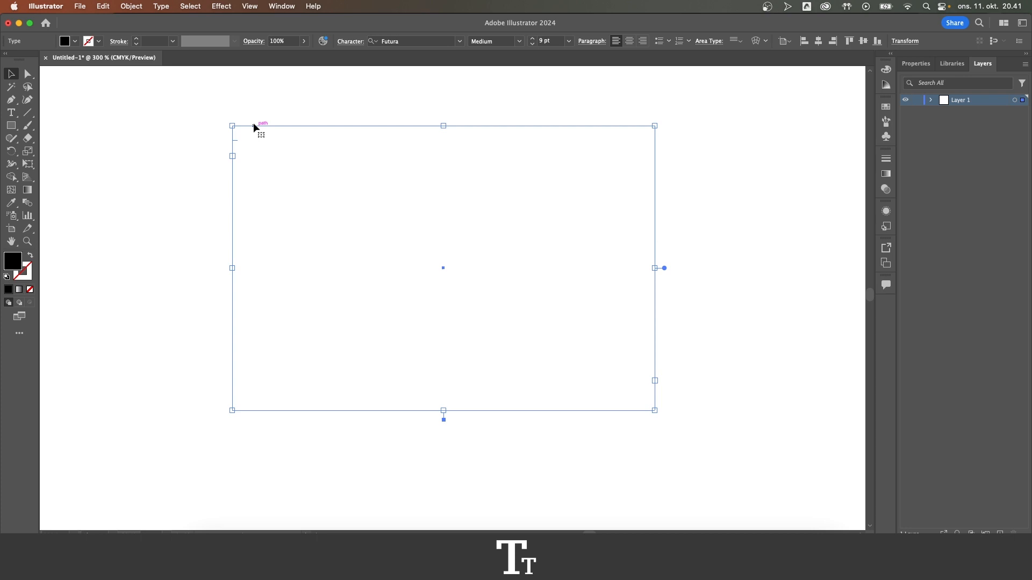
mouse_move(193, 201)
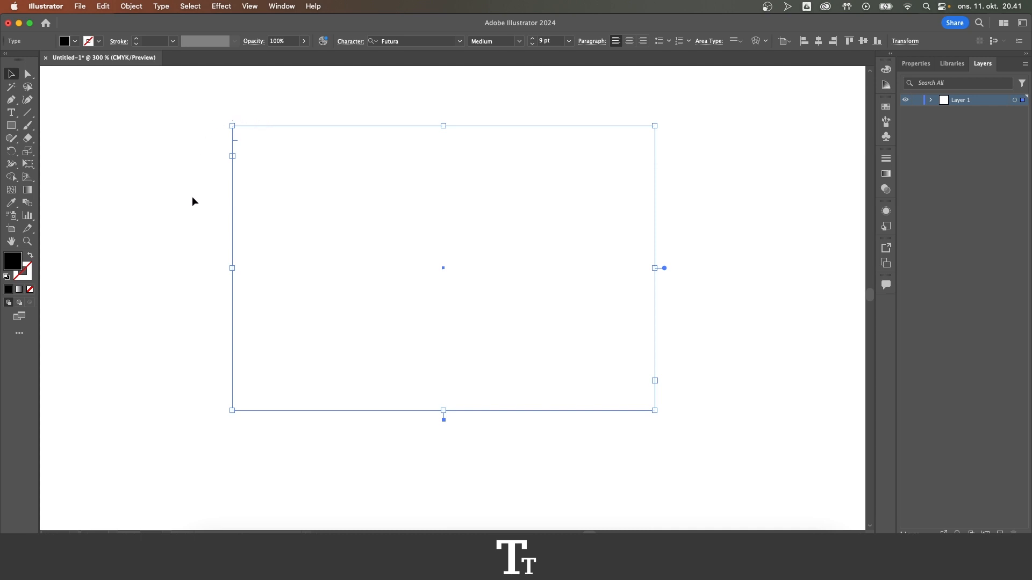
mouse_move(476, 90)
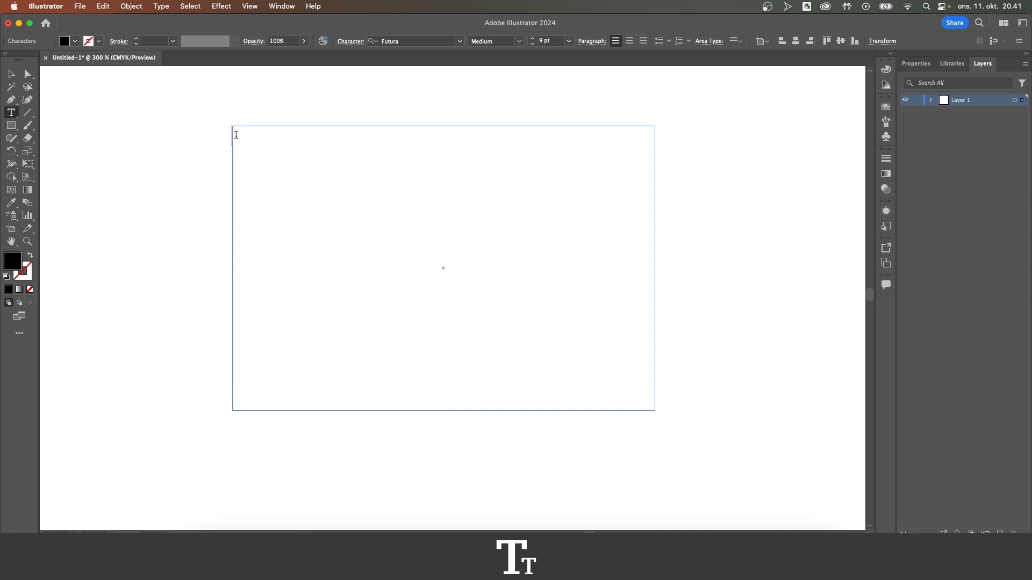
Bring up the text context menu for the empty area text box
right_click(236, 137)
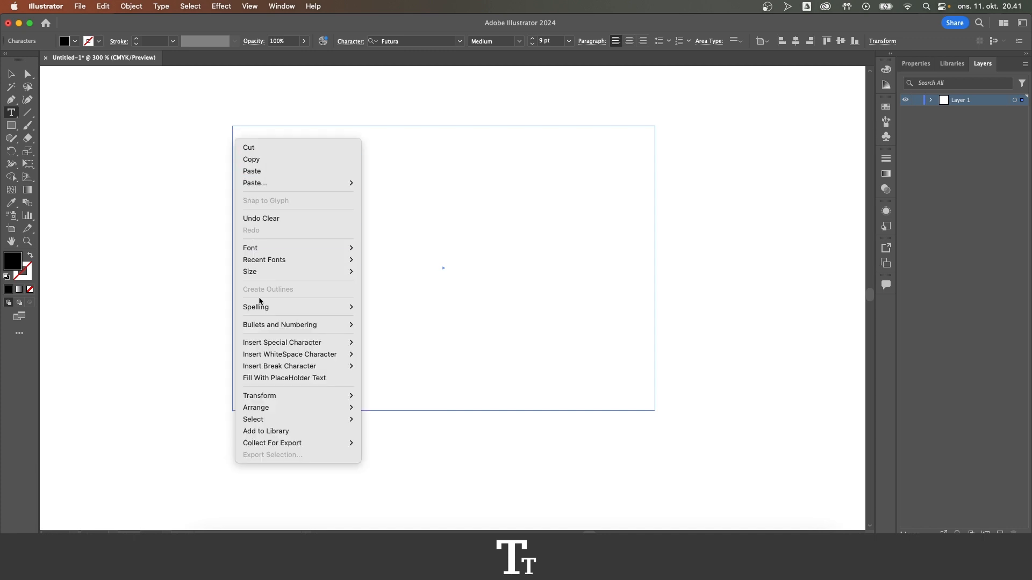
mouse_move(284, 378)
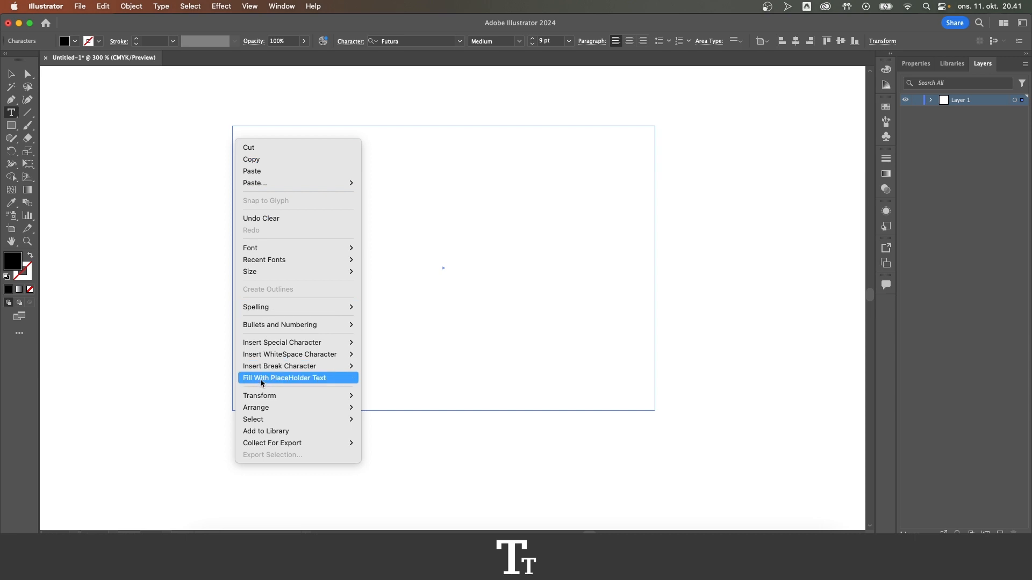
mouse_move(330, 383)
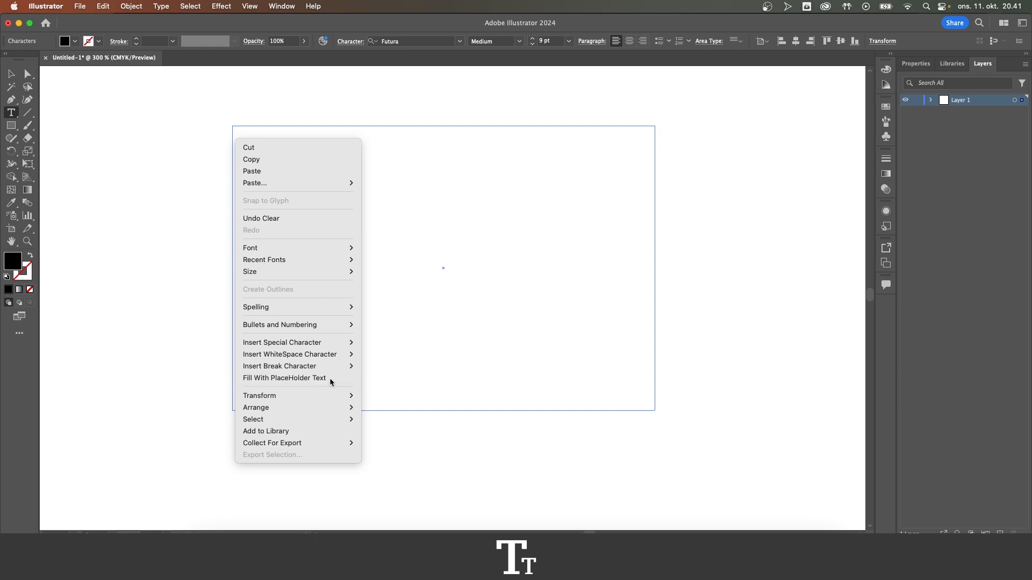
Fill the box with Lorem ipsum placeholder text and select all of it
left_click(284, 377)
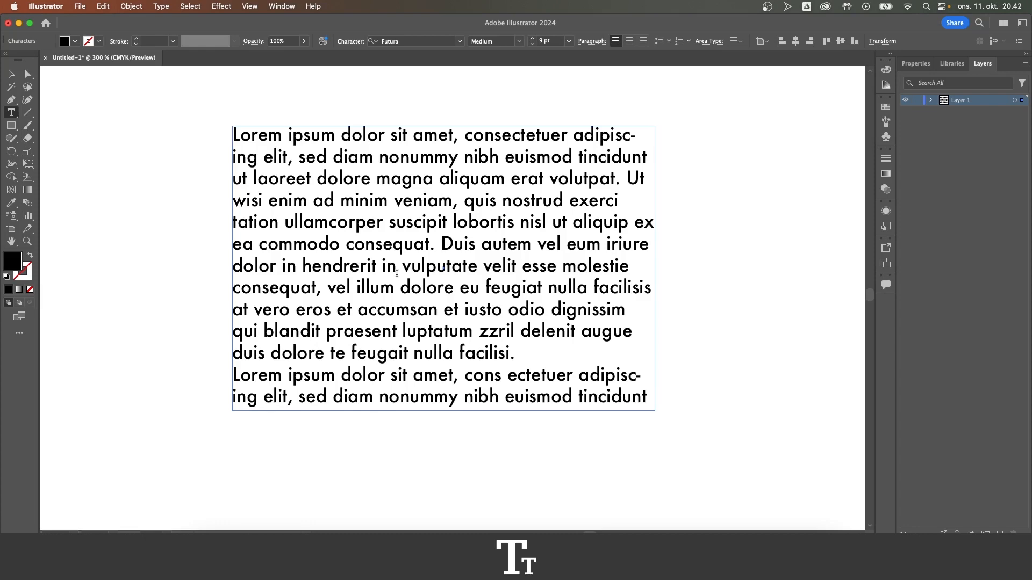
key("cmd+a")
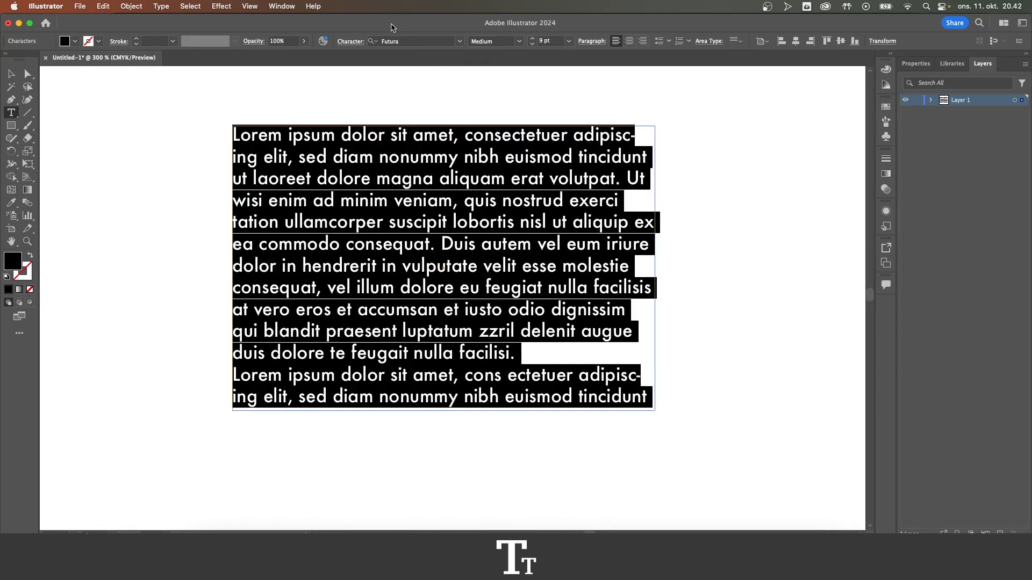